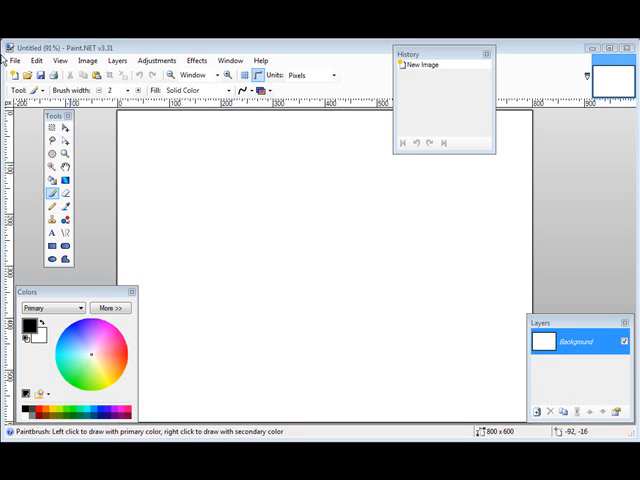
# Step: Load the sunset pier JPG photo in place of the blank canvas
pyautogui.click(14, 60)
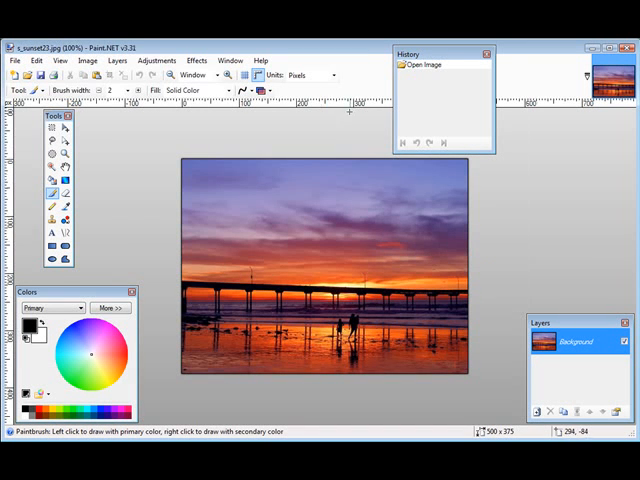
pyautogui.moveTo(284, 196)
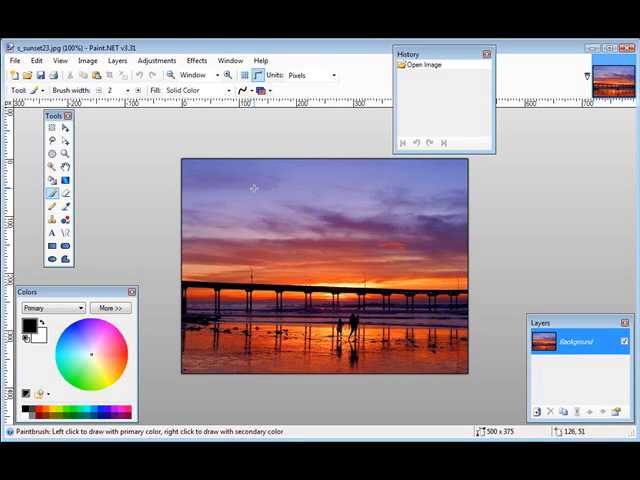
pyautogui.moveTo(96, 72)
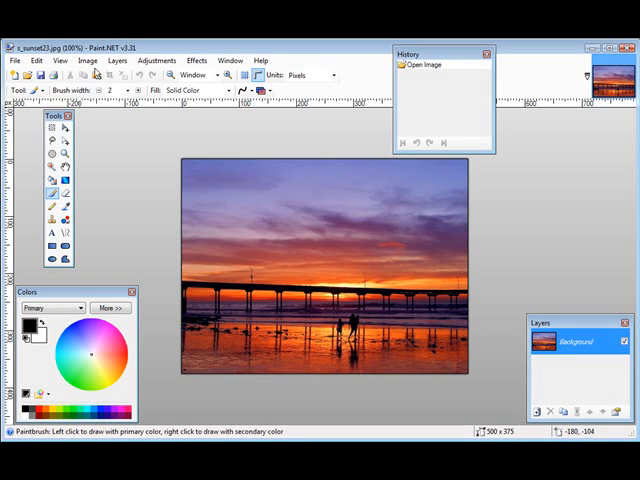
# Step: Add a new empty layer above the photo and rename it 'watermark'
pyautogui.click(118, 60)
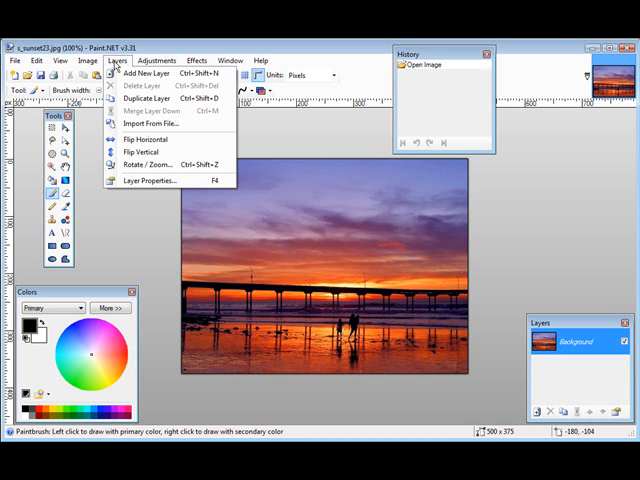
pyautogui.click(146, 72)
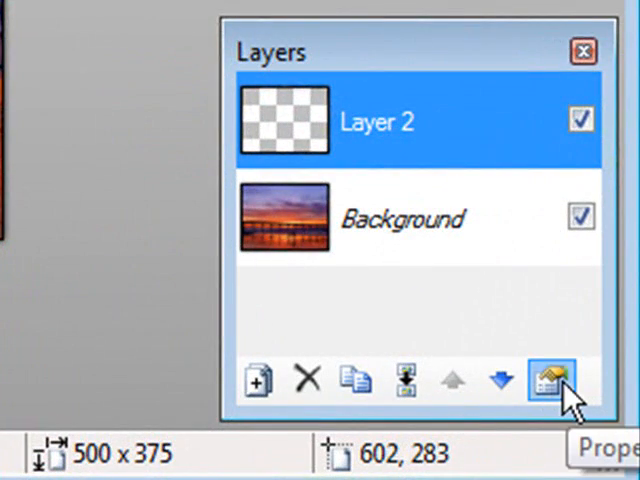
pyautogui.click(552, 380)
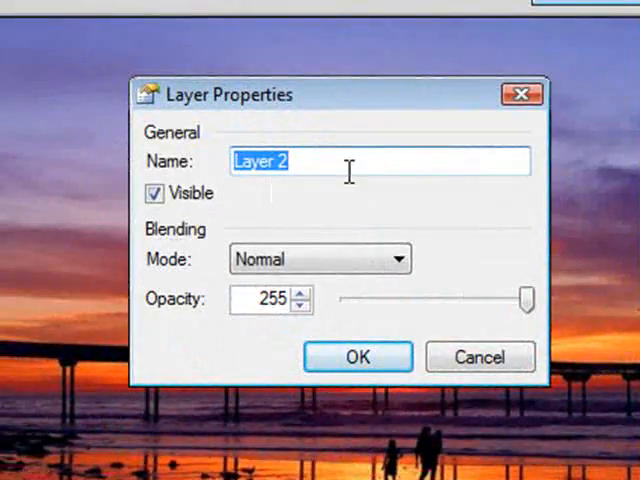
pyautogui.write('water')
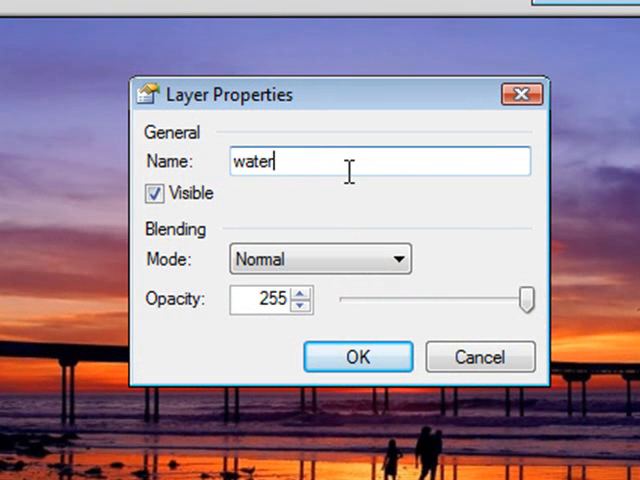
pyautogui.write('wark')
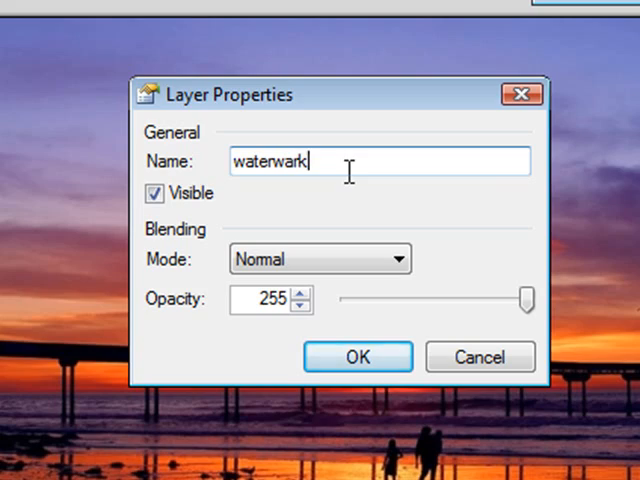
pyautogui.click(358, 356)
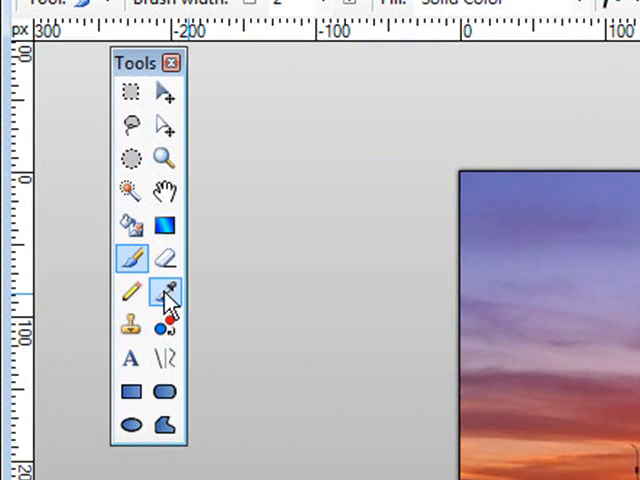
pyautogui.moveTo(132, 360)
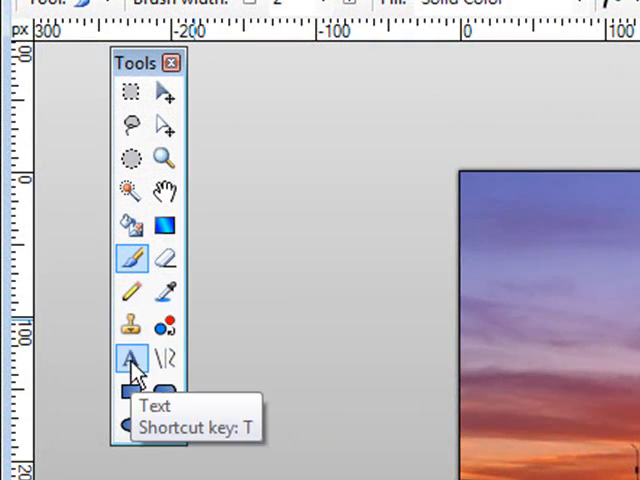
# Step: Select the Text tool and set the colour to white FFFFFF with alpha about 209
pyautogui.click(132, 358)
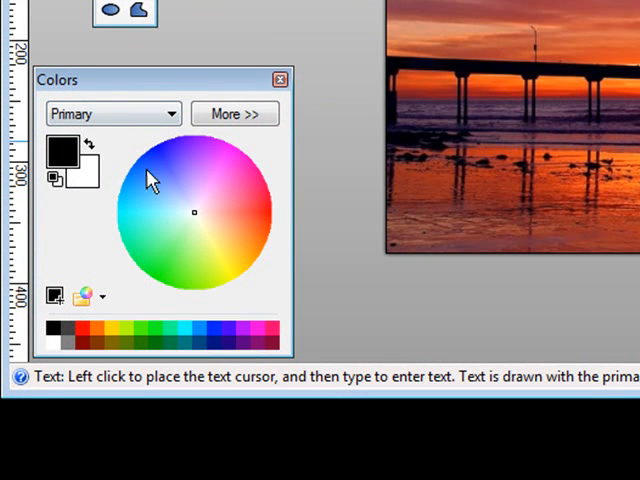
pyautogui.moveTo(190, 222)
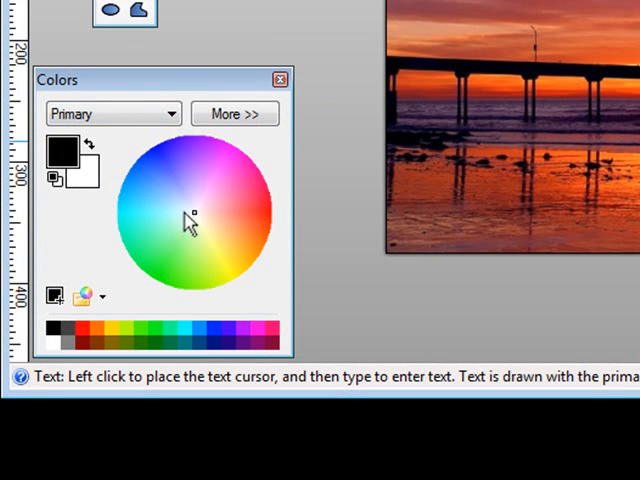
pyautogui.click(234, 112)
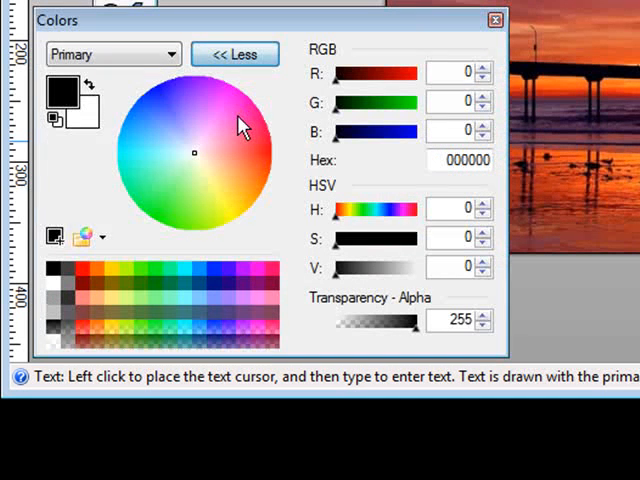
pyautogui.moveTo(360, 162)
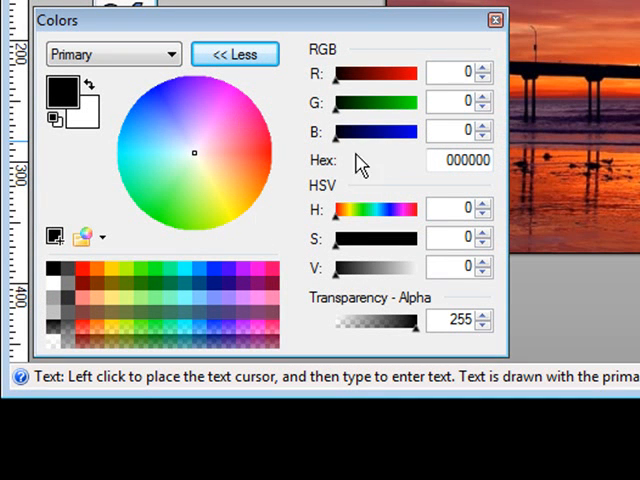
pyautogui.moveTo(360, 118)
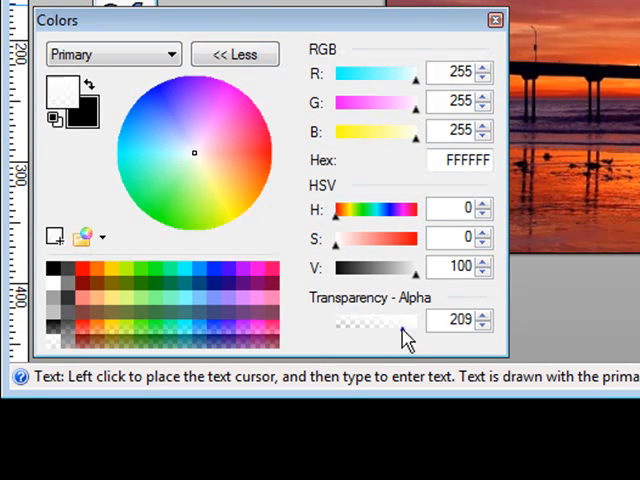
pyautogui.moveTo(402, 332); pyautogui.dragTo(376, 332)
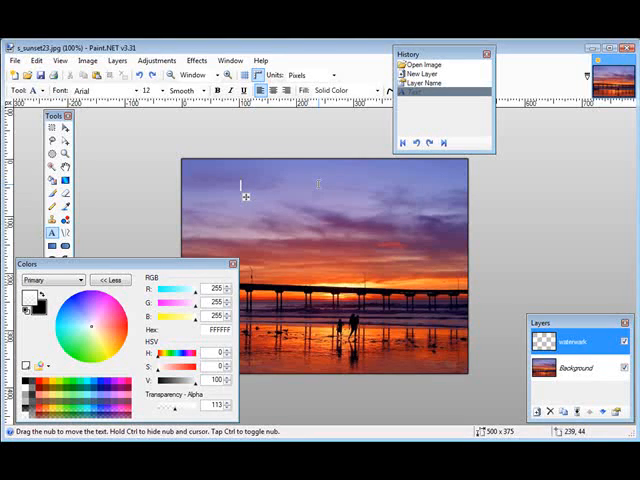
# Step: Place the watermark text 'My Web' over the sky on the watermark layer
pyautogui.write('My')
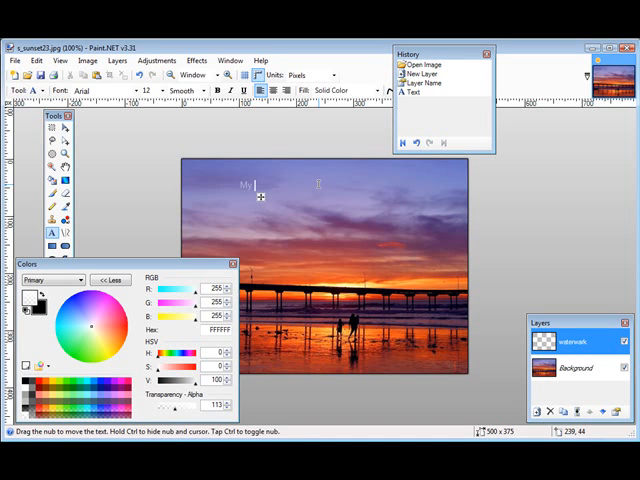
pyautogui.write('Website here')
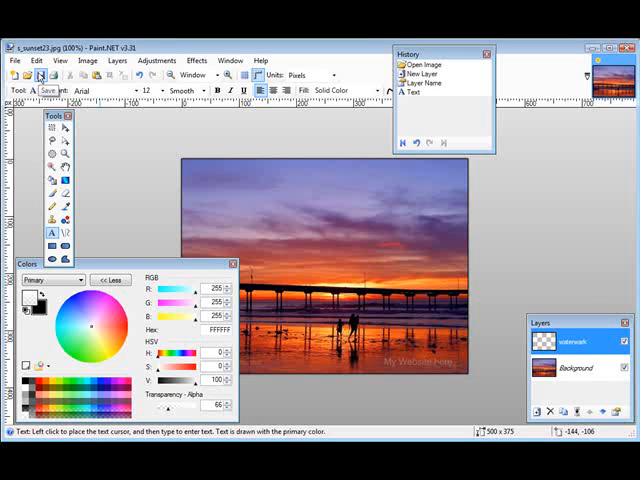
# Step: Save the picture under a new name with GIF as the file format
pyautogui.click(48, 76)
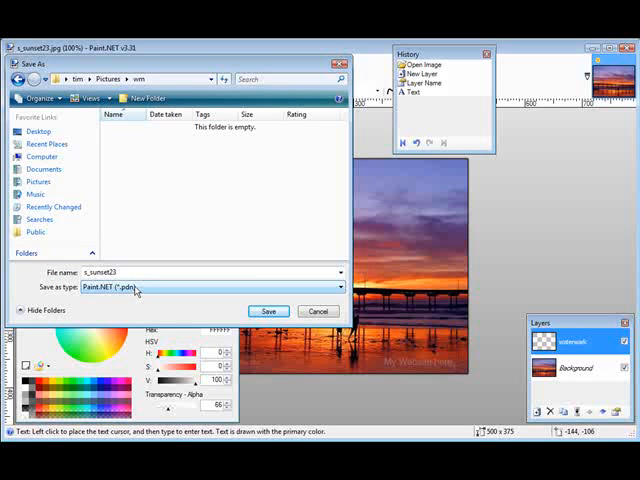
pyautogui.click(216, 288)
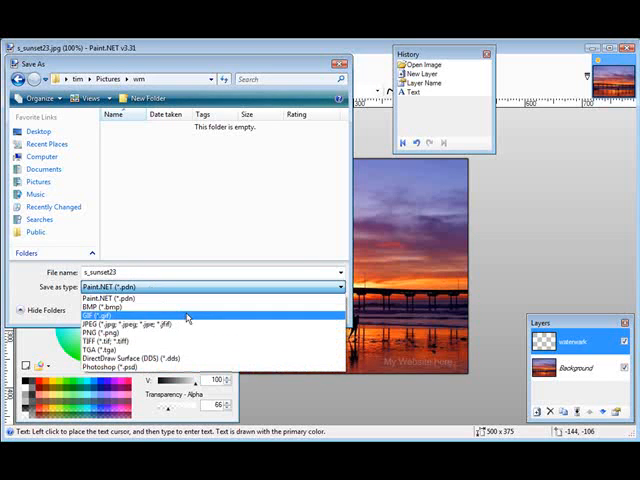
pyautogui.moveTo(184, 344)
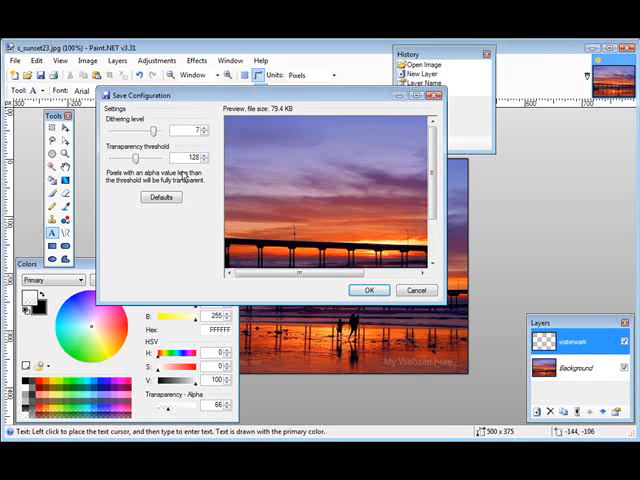
pyautogui.moveTo(218, 140)
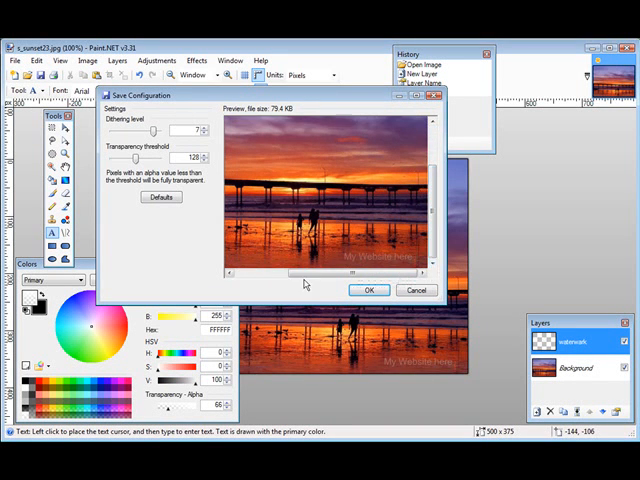
# Step: Accept the GIF save configuration, reaching the flatten-layers prompt
pyautogui.click(370, 288)
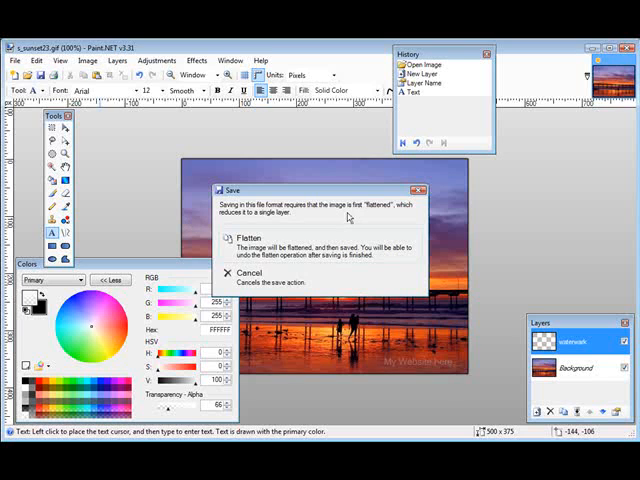